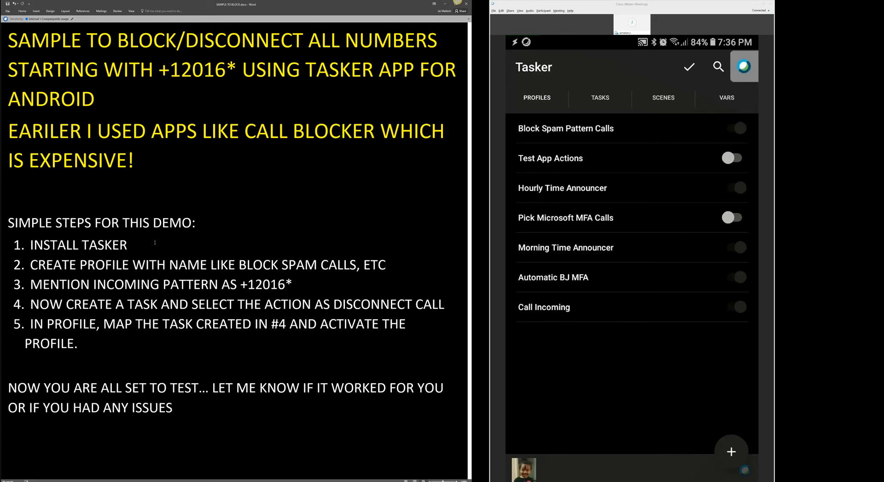
# Review the Block Spam Pattern Calls profile and its Disconnect task, then return to the Profiles list
pyautogui.click(127, 245)
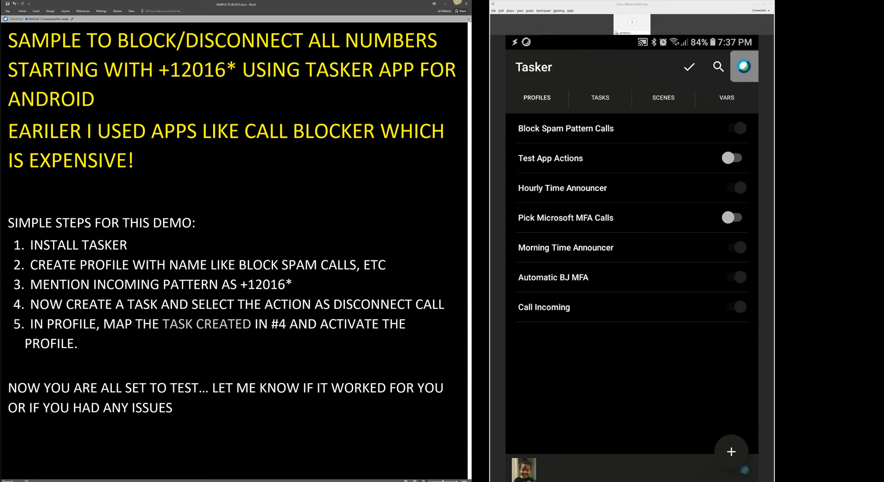
pyautogui.moveTo(263, 324); pyautogui.dragTo(320, 324)
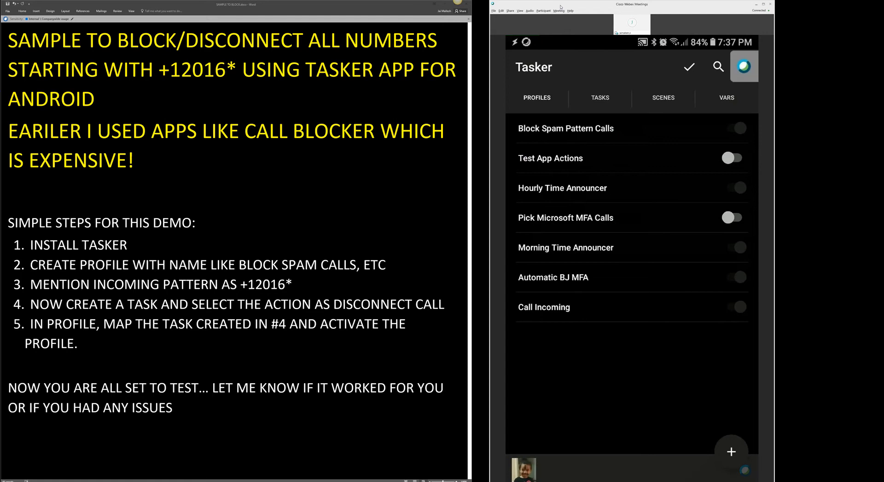
pyautogui.click(566, 128)
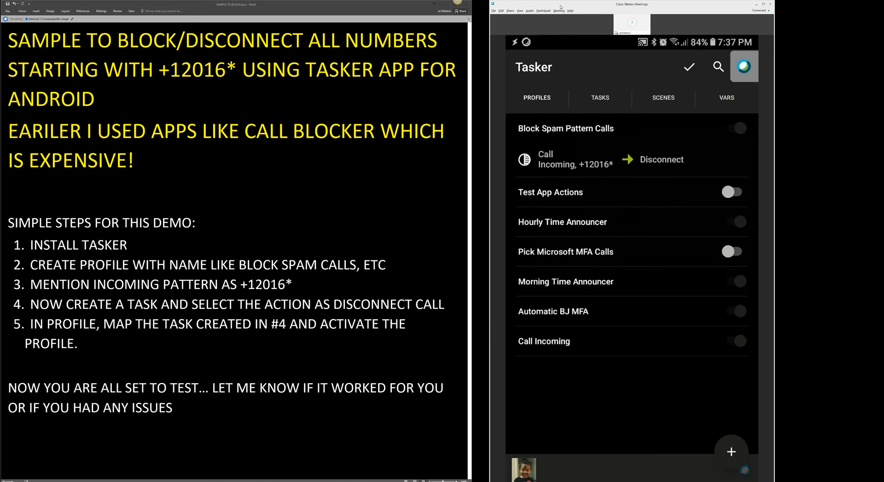
pyautogui.click(661, 159)
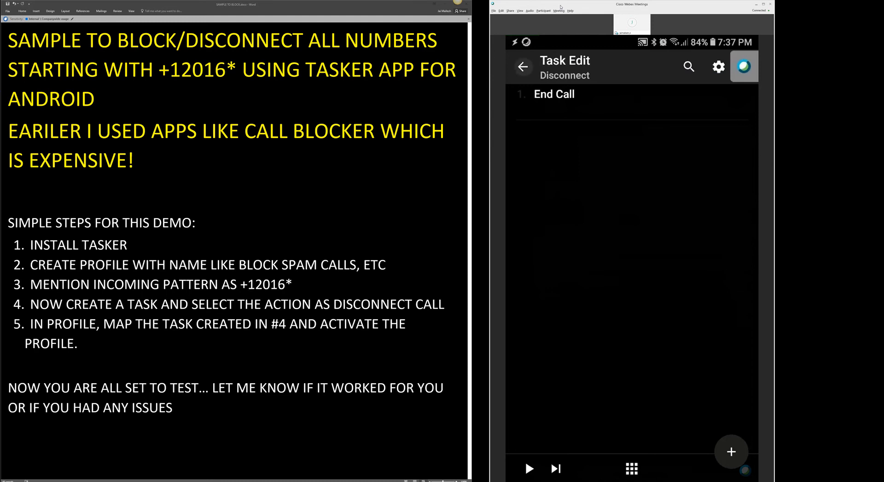
pyautogui.click(522, 66)
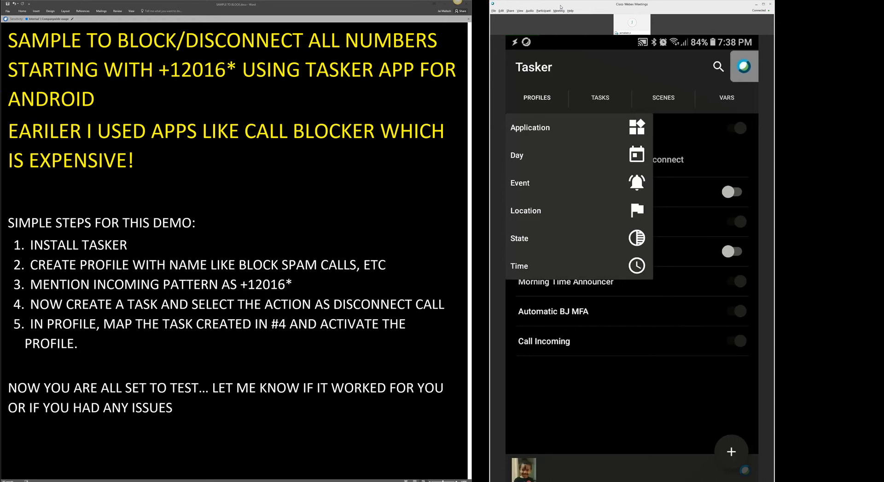
# Add a State > Phone > Call context with Type Incoming and Number +2016*
pyautogui.click(519, 238)
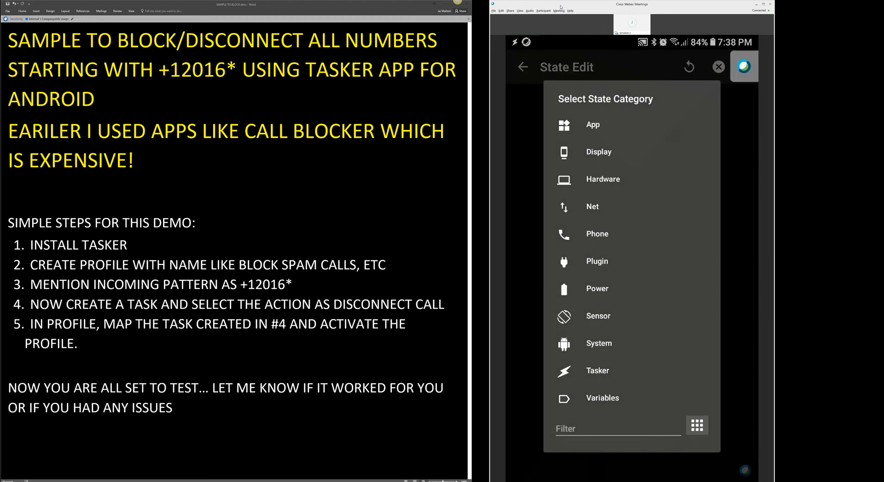
pyautogui.click(596, 234)
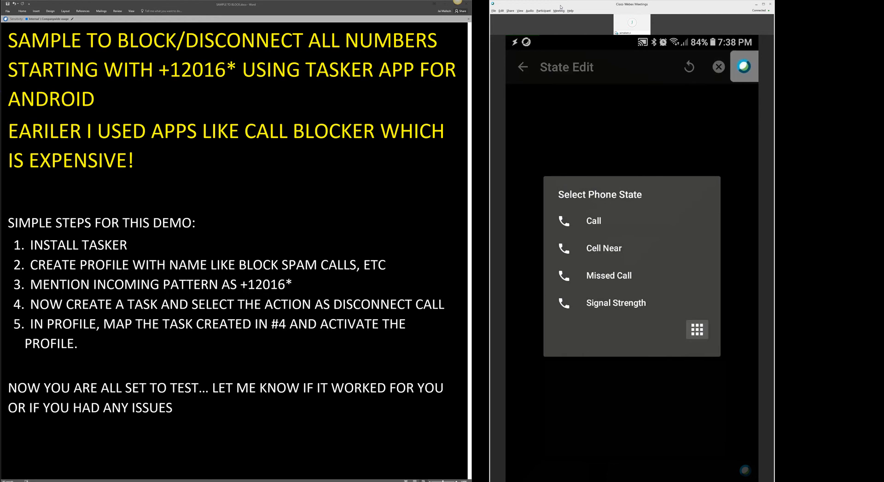
pyautogui.click(593, 220)
pyautogui.write('+2016')
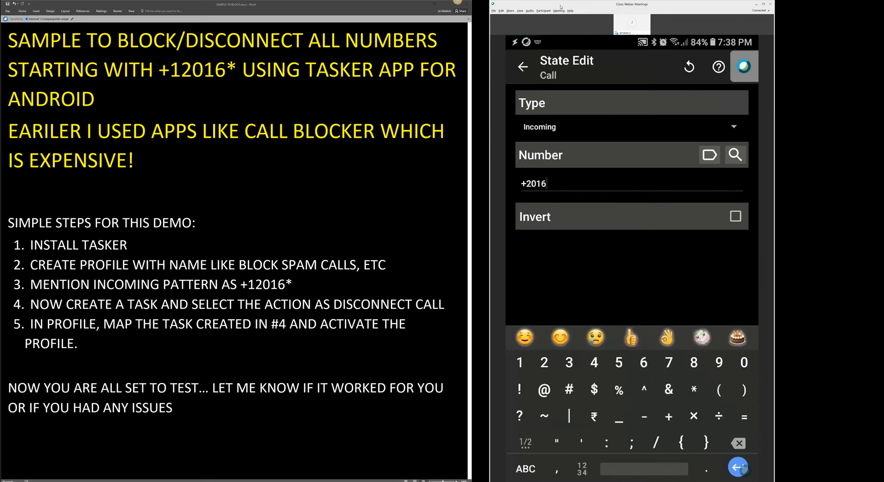
pyautogui.write('*')
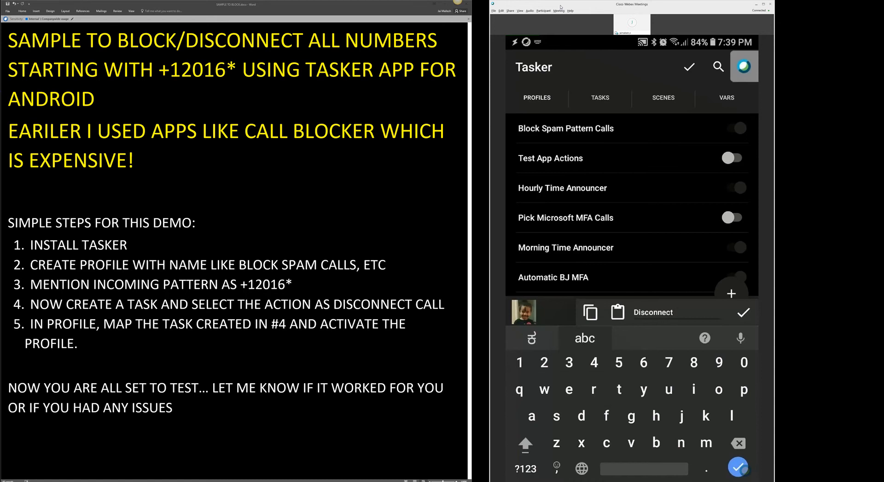
# Name the new task Disconnect3 after Disconnect2 is rejected, and confirm it
pyautogui.write('2')
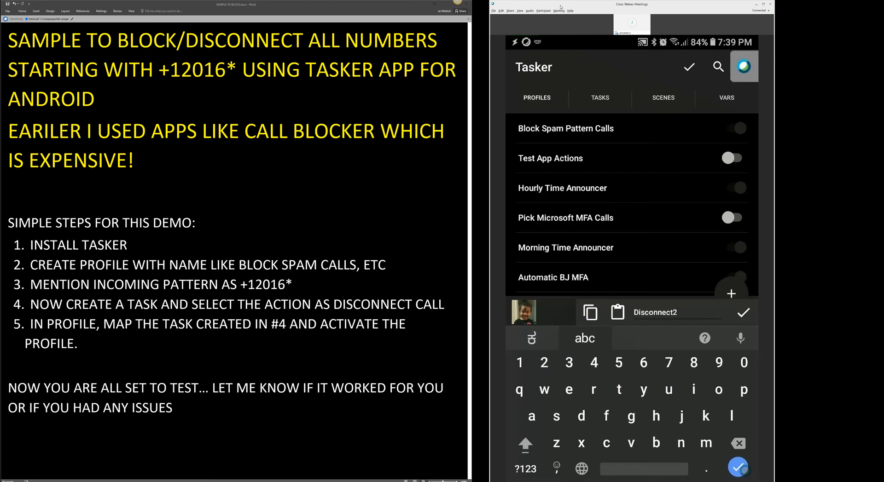
pyautogui.click(743, 313)
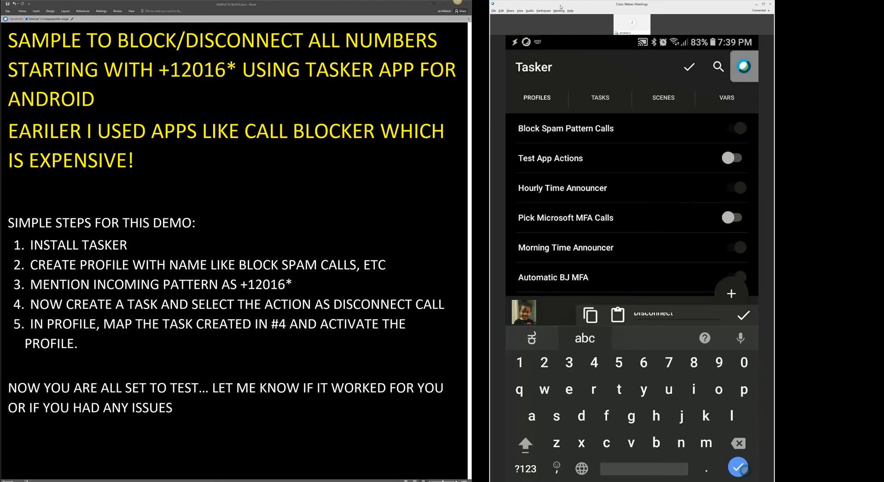
pyautogui.write('s')
pyautogui.write('3')
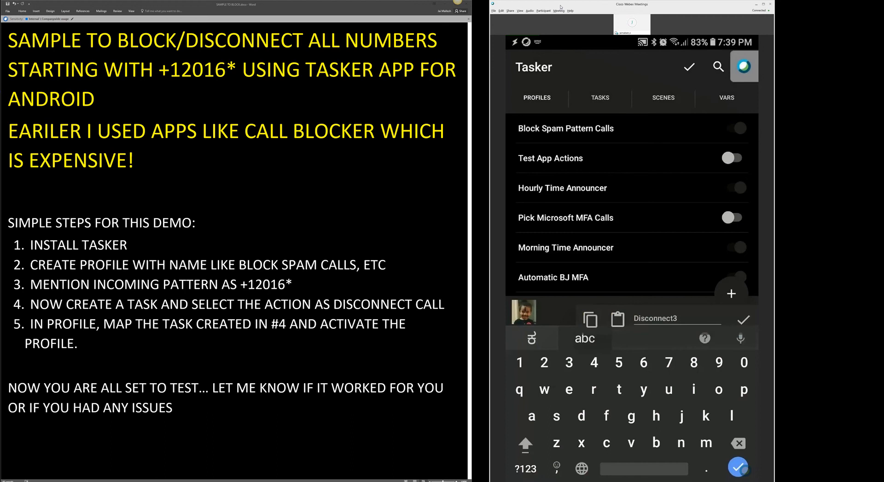
pyautogui.click(743, 320)
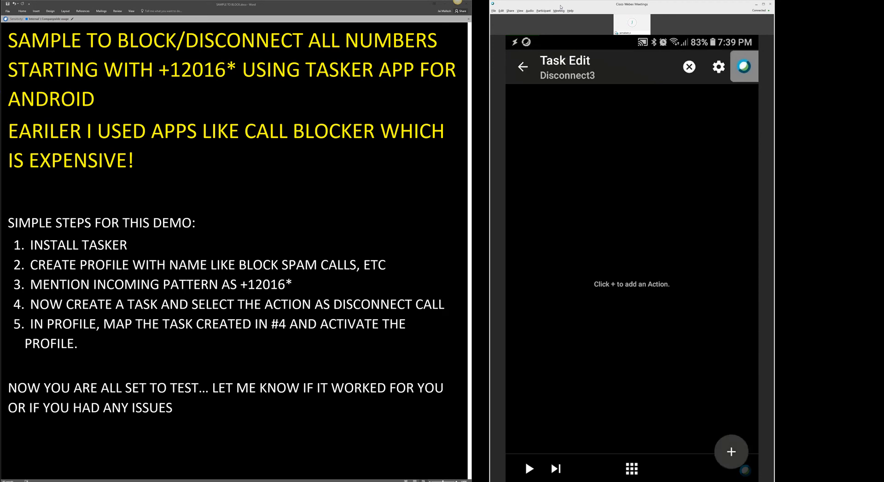
# Add a Phone > End Call action to the Disconnect3 task
pyautogui.click(731, 451)
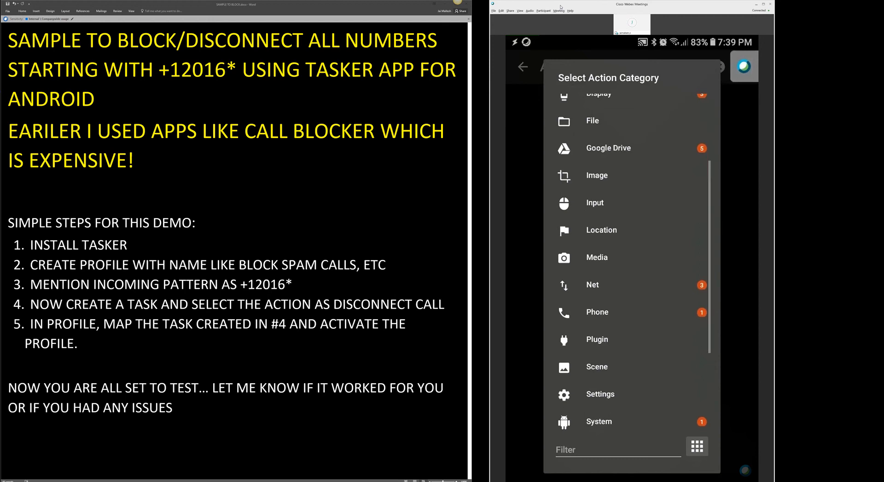
pyautogui.click(597, 312)
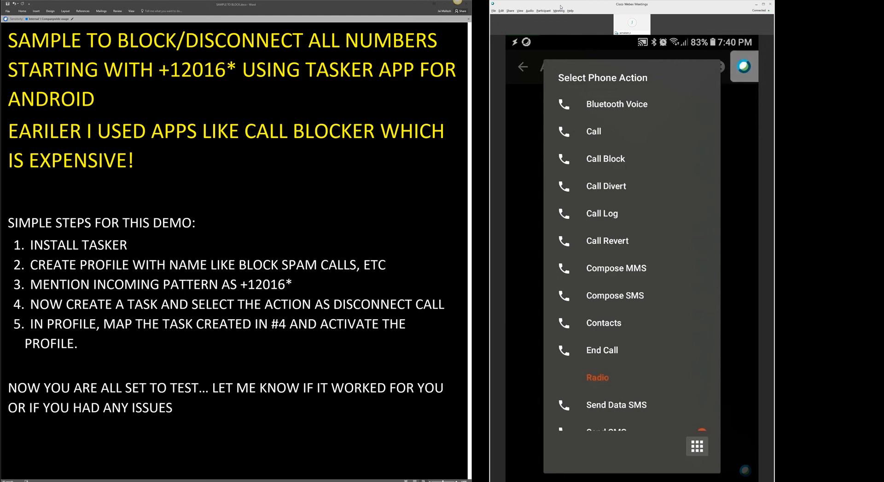
pyautogui.click(601, 350)
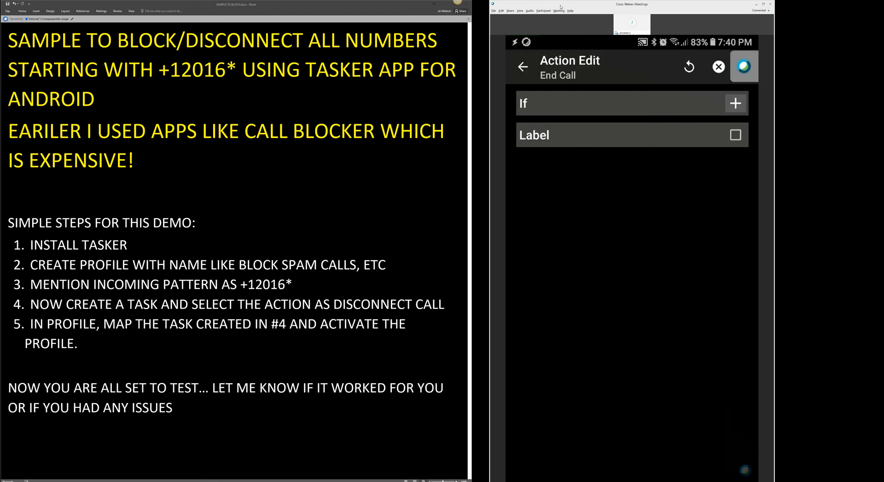
pyautogui.click(523, 67)
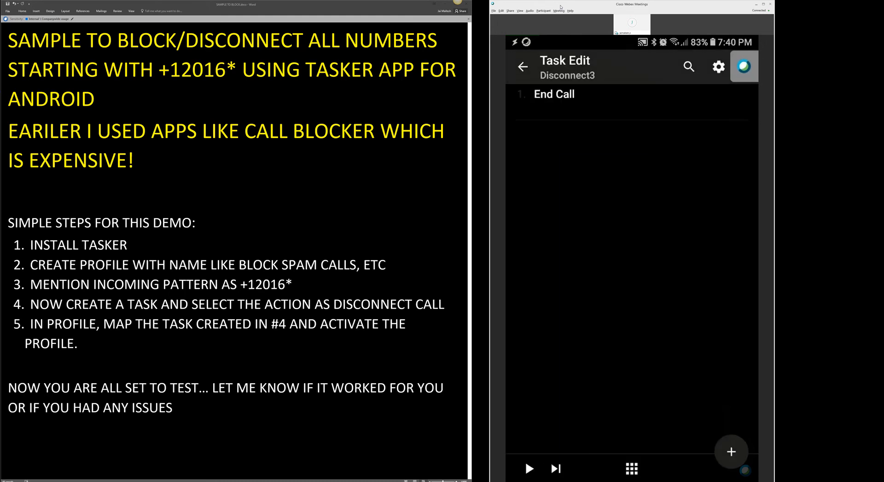
# Reopen the new profile's incoming +2016* call condition and begin naming the profile
pyautogui.click(523, 67)
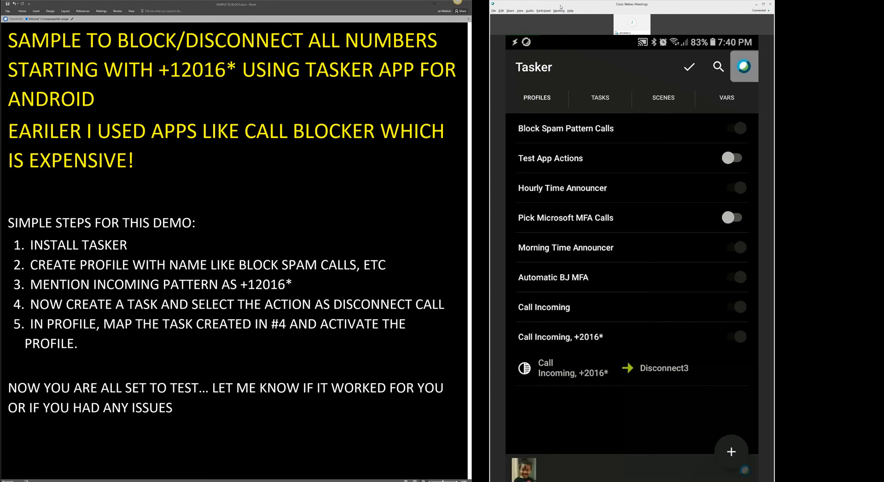
pyautogui.click(559, 337)
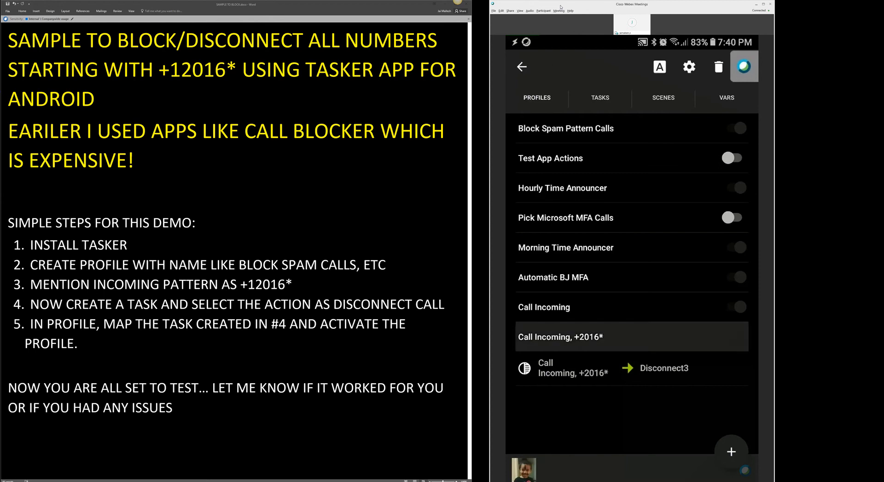
pyautogui.click(736, 336)
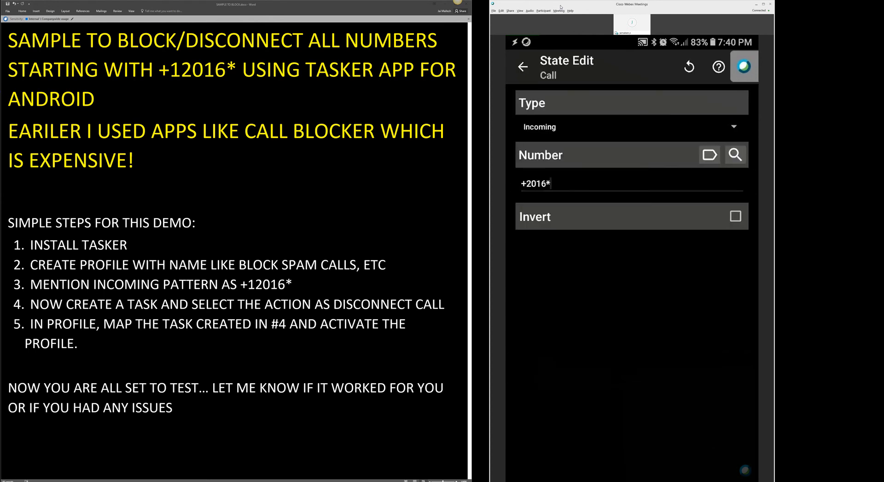
pyautogui.click(563, 183)
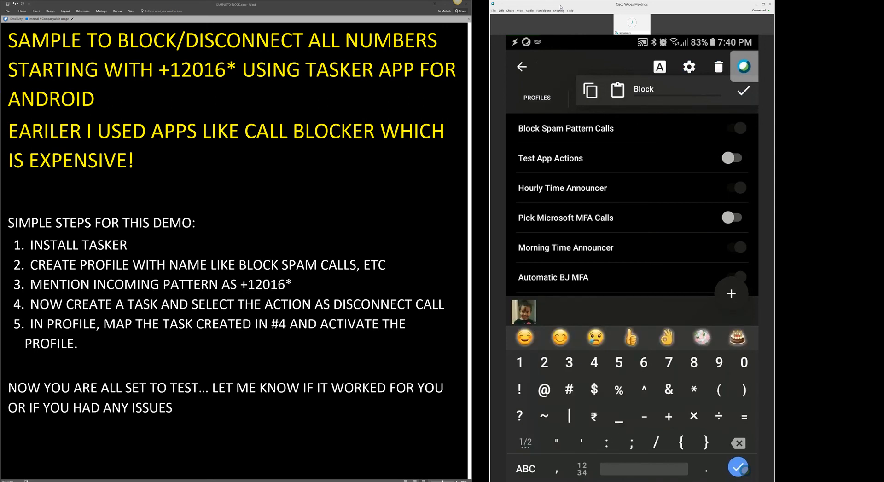
# Name the profile Block +12016*, collapse it and apply the changes
pyautogui.write('+12')
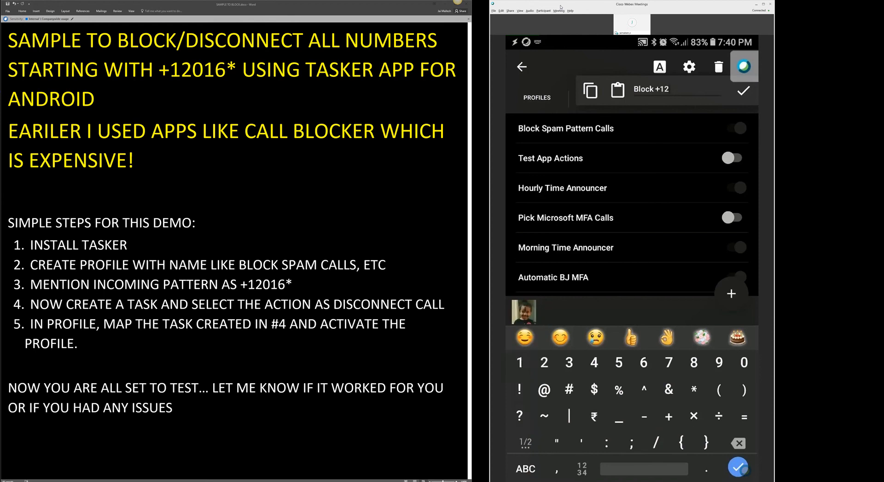
pyautogui.write('016*')
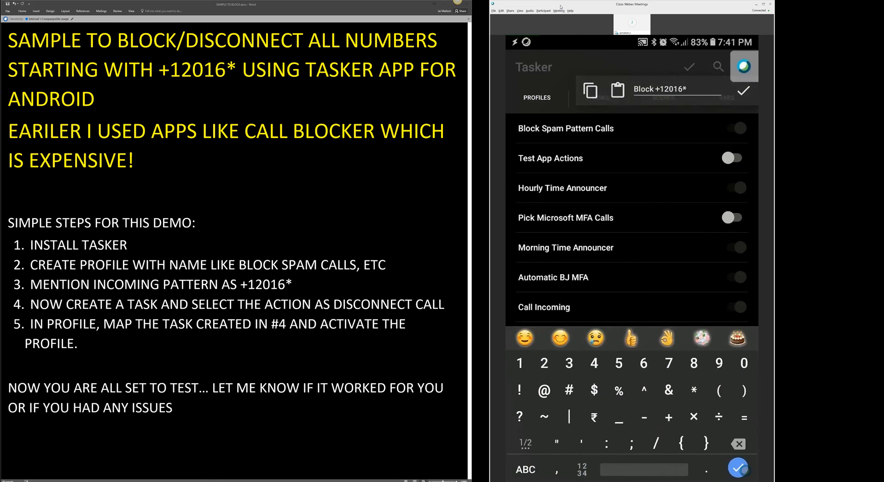
pyautogui.click(743, 90)
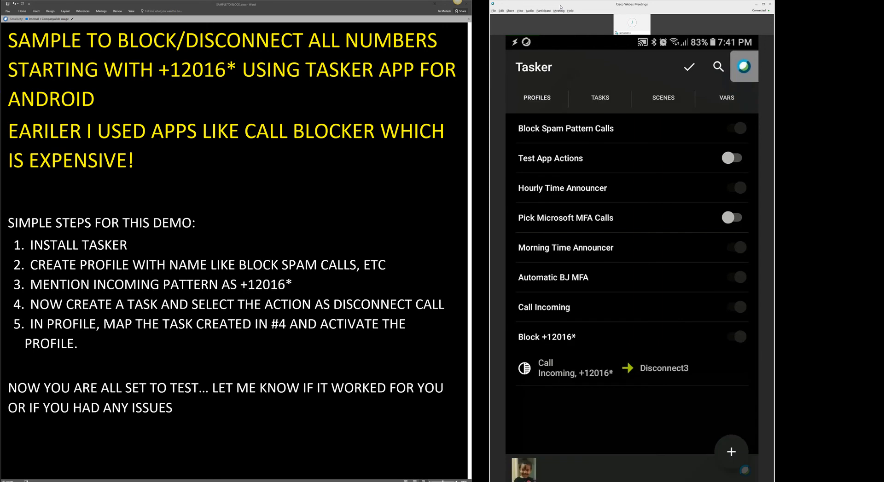
pyautogui.click(546, 337)
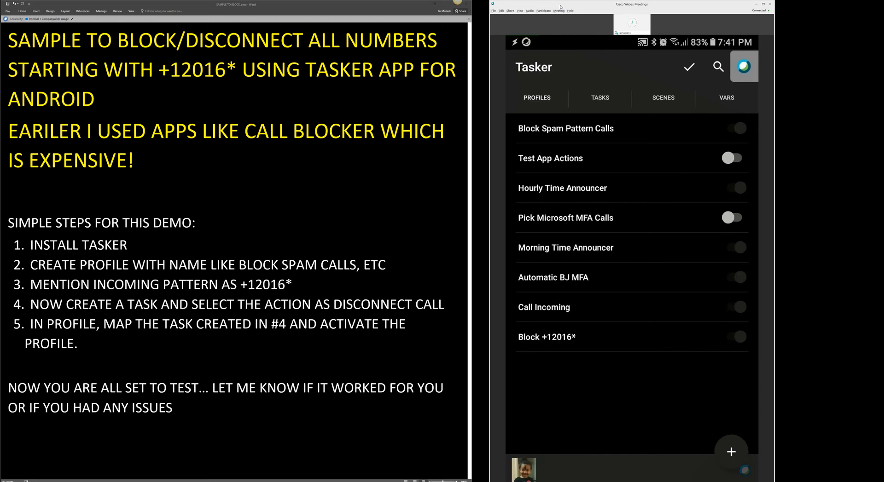
pyautogui.click(689, 67)
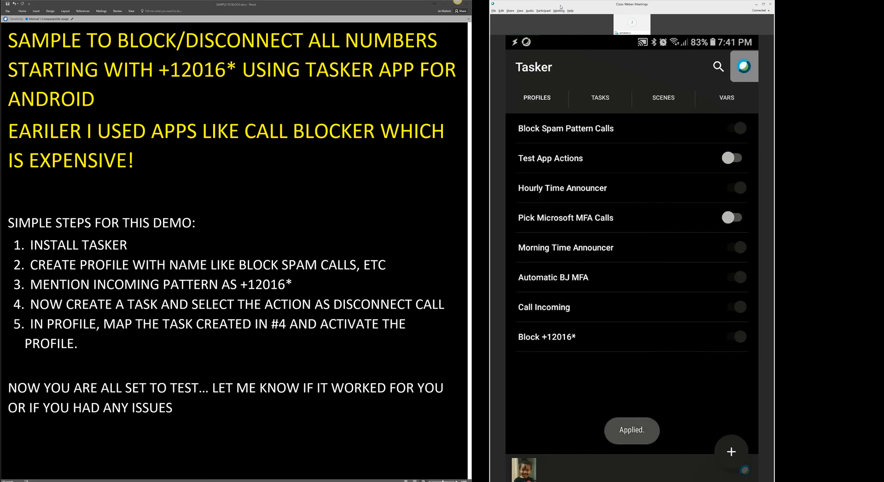